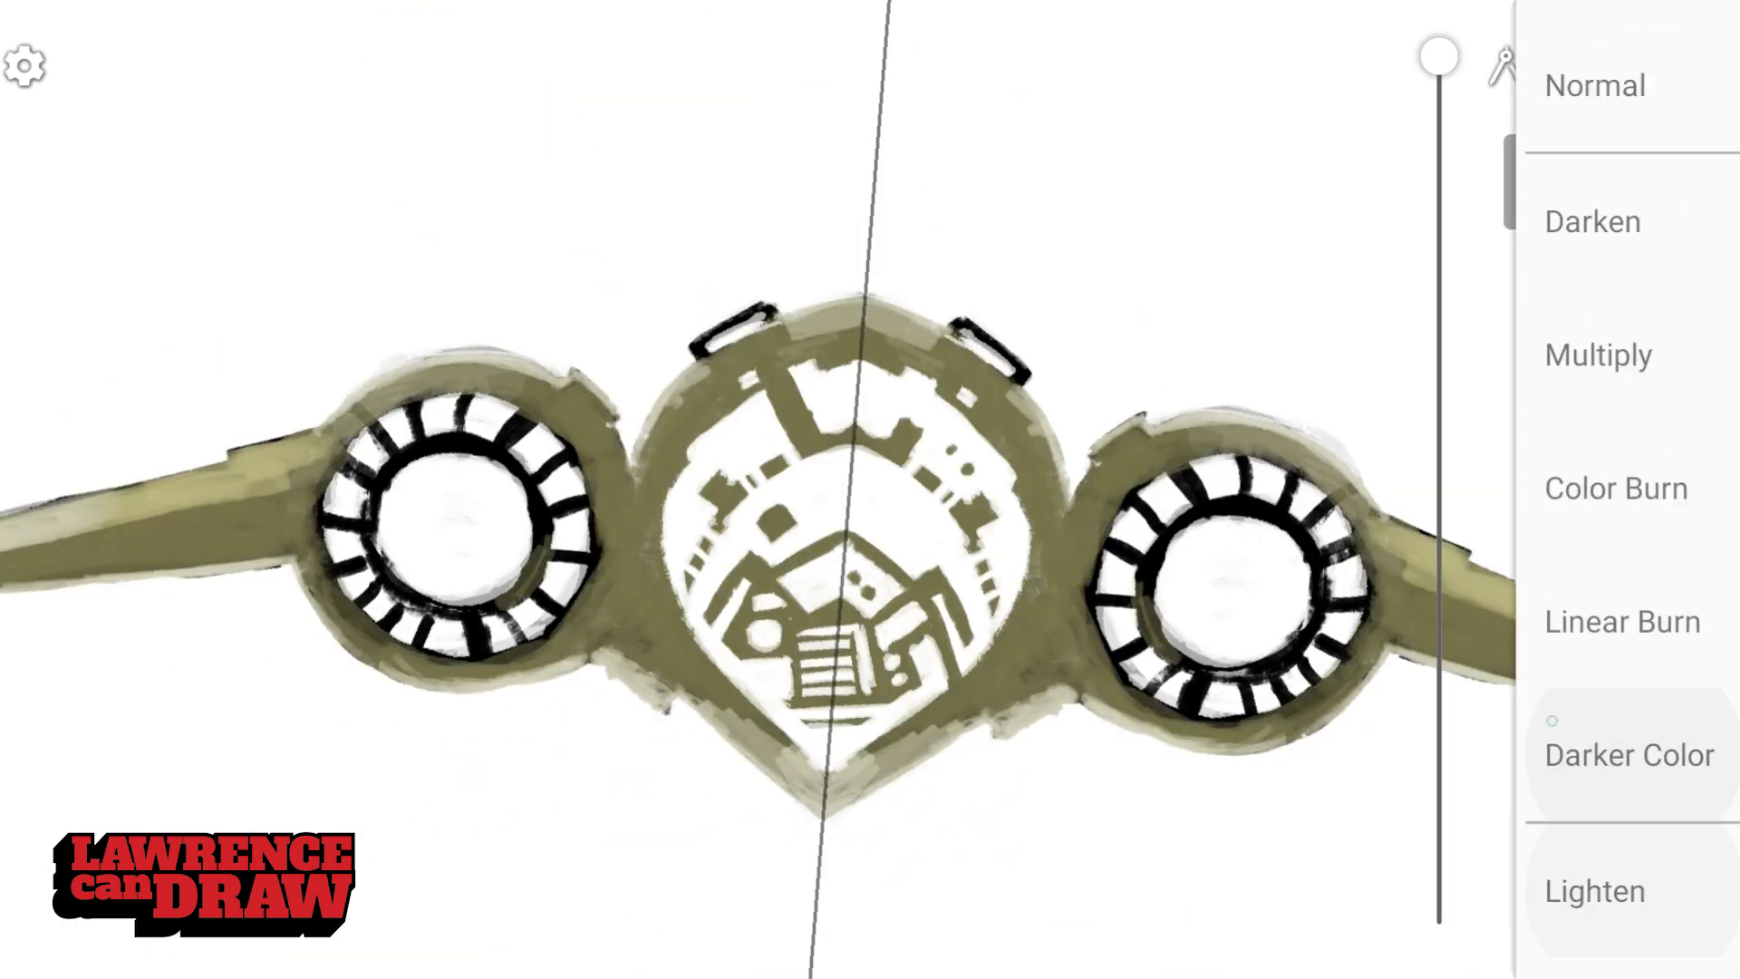
Switch the glow layer's blend mode to Pin Light for the fiery engine effect
left_click(1613, 297)
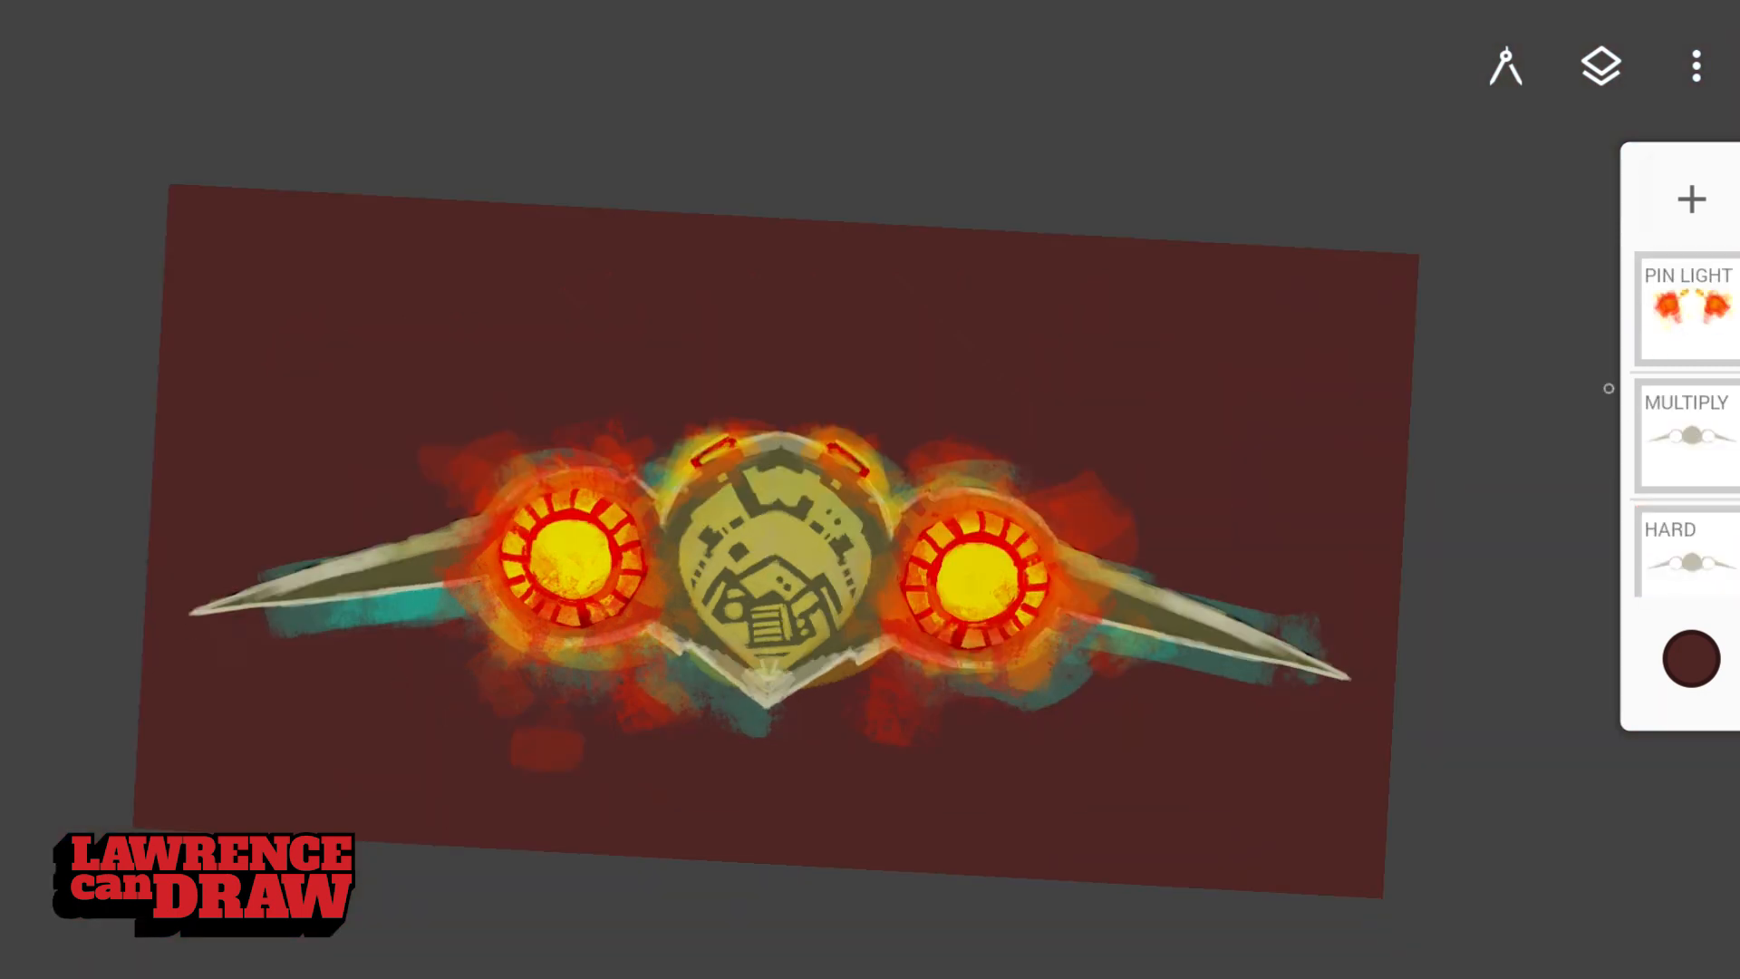
Add a new layer above the glow for the dark rim plating around the left engine
left_click(1506, 65)
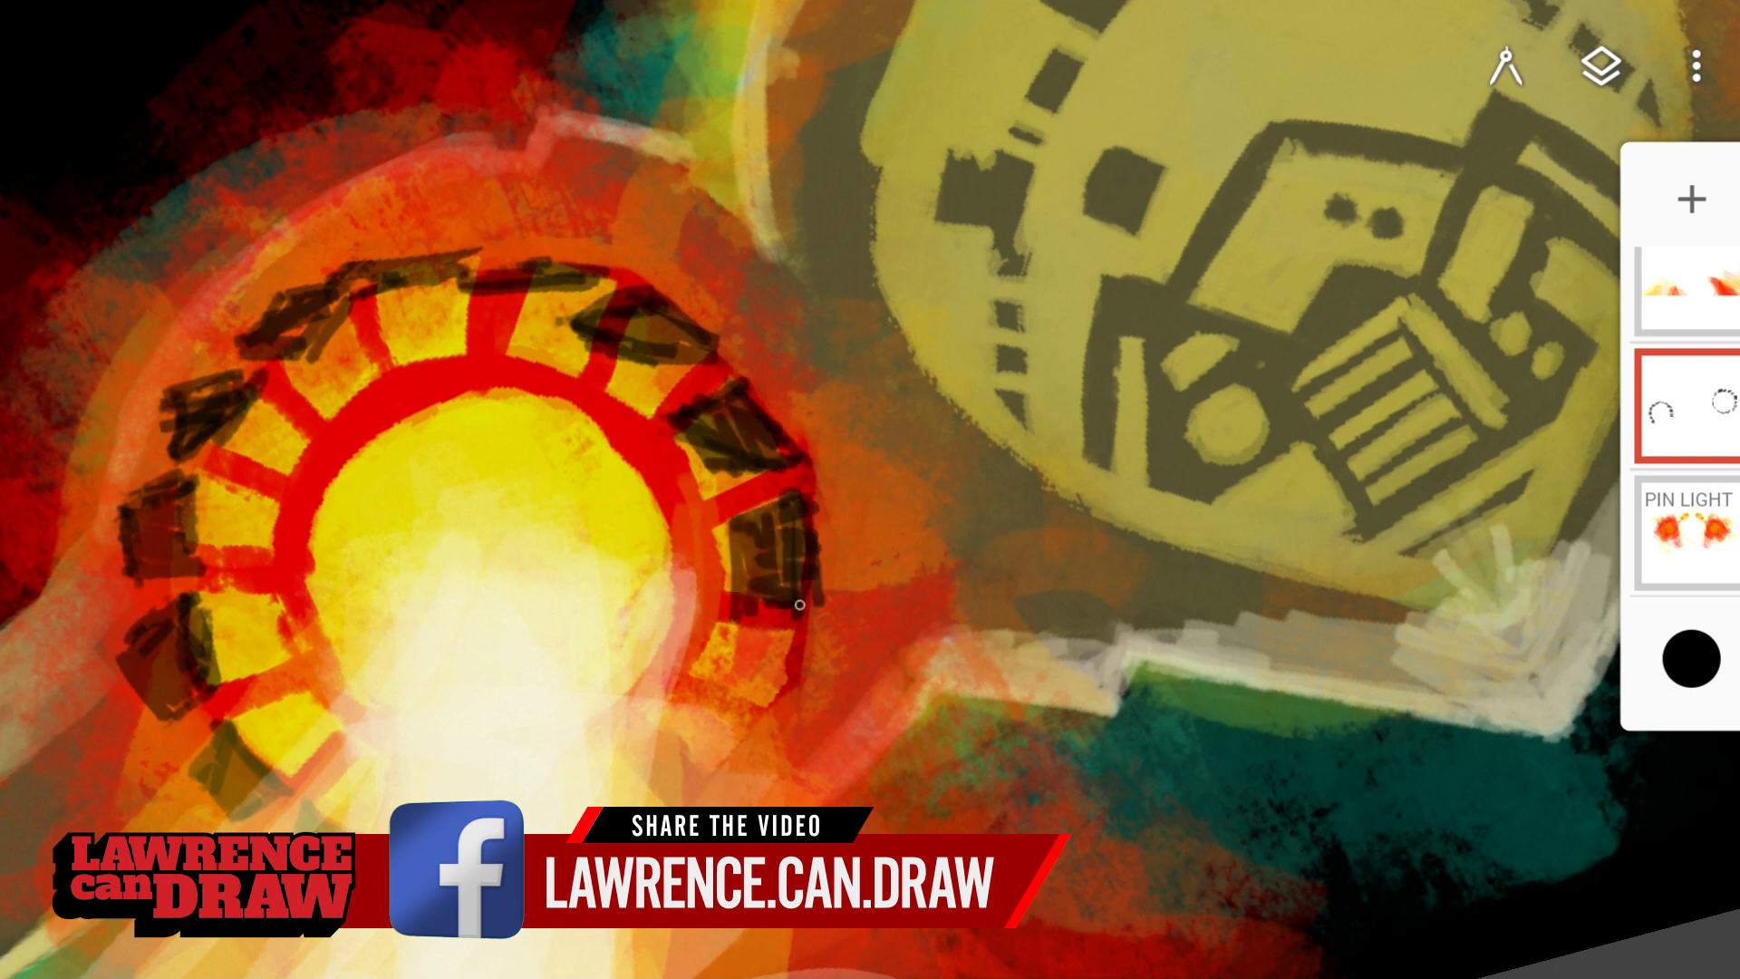
Paint ornate golden detail onto the ship's core with the brush
left_click_drag(799, 605, 716, 616)
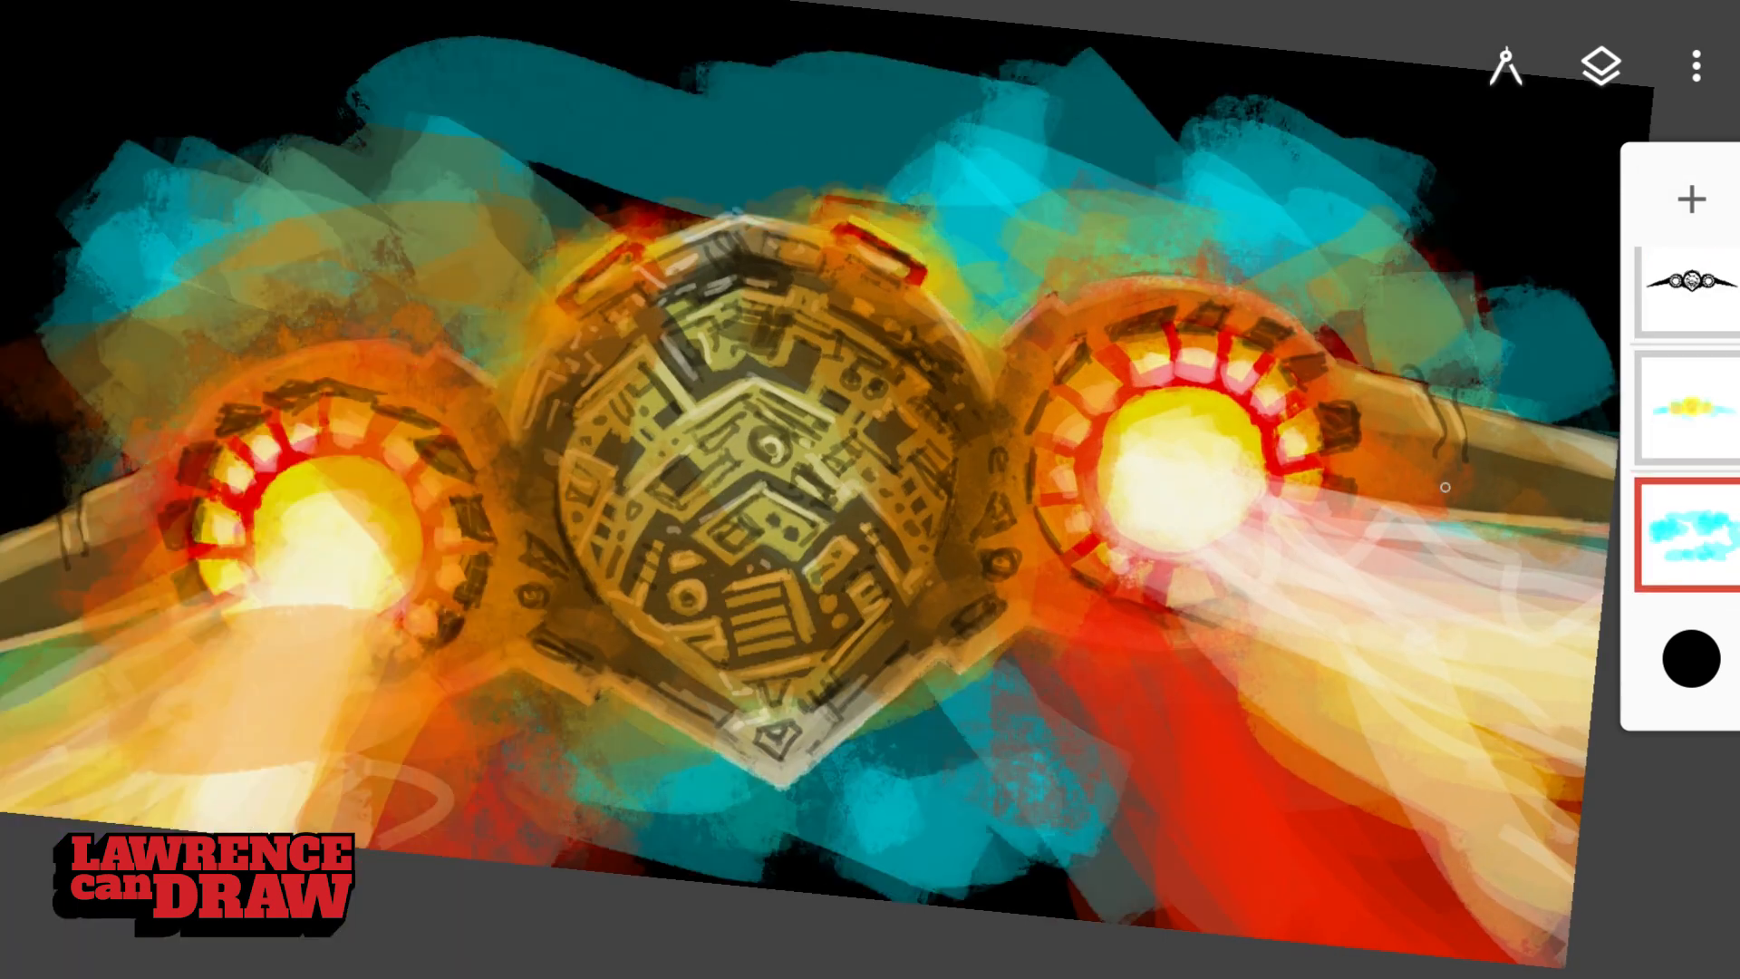
Add an empty top layer, adjust the brush size, and bring up the file options menu
left_click(1682, 534)
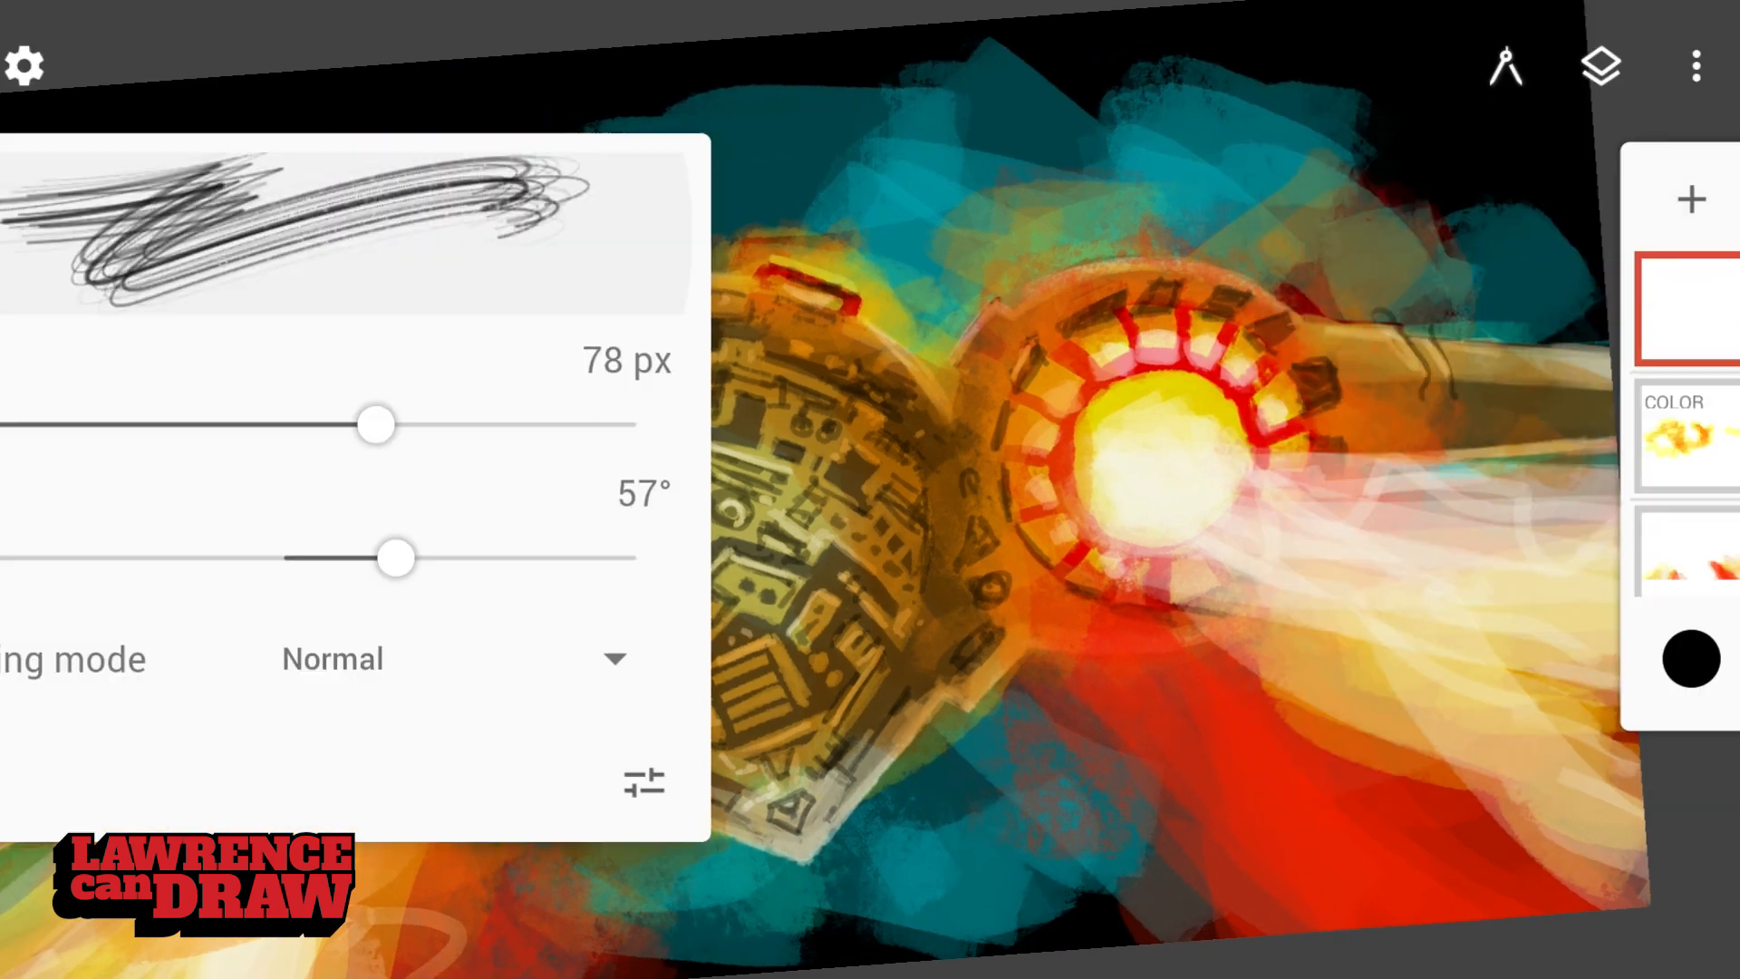
left_click_drag(374, 424, 567, 425)
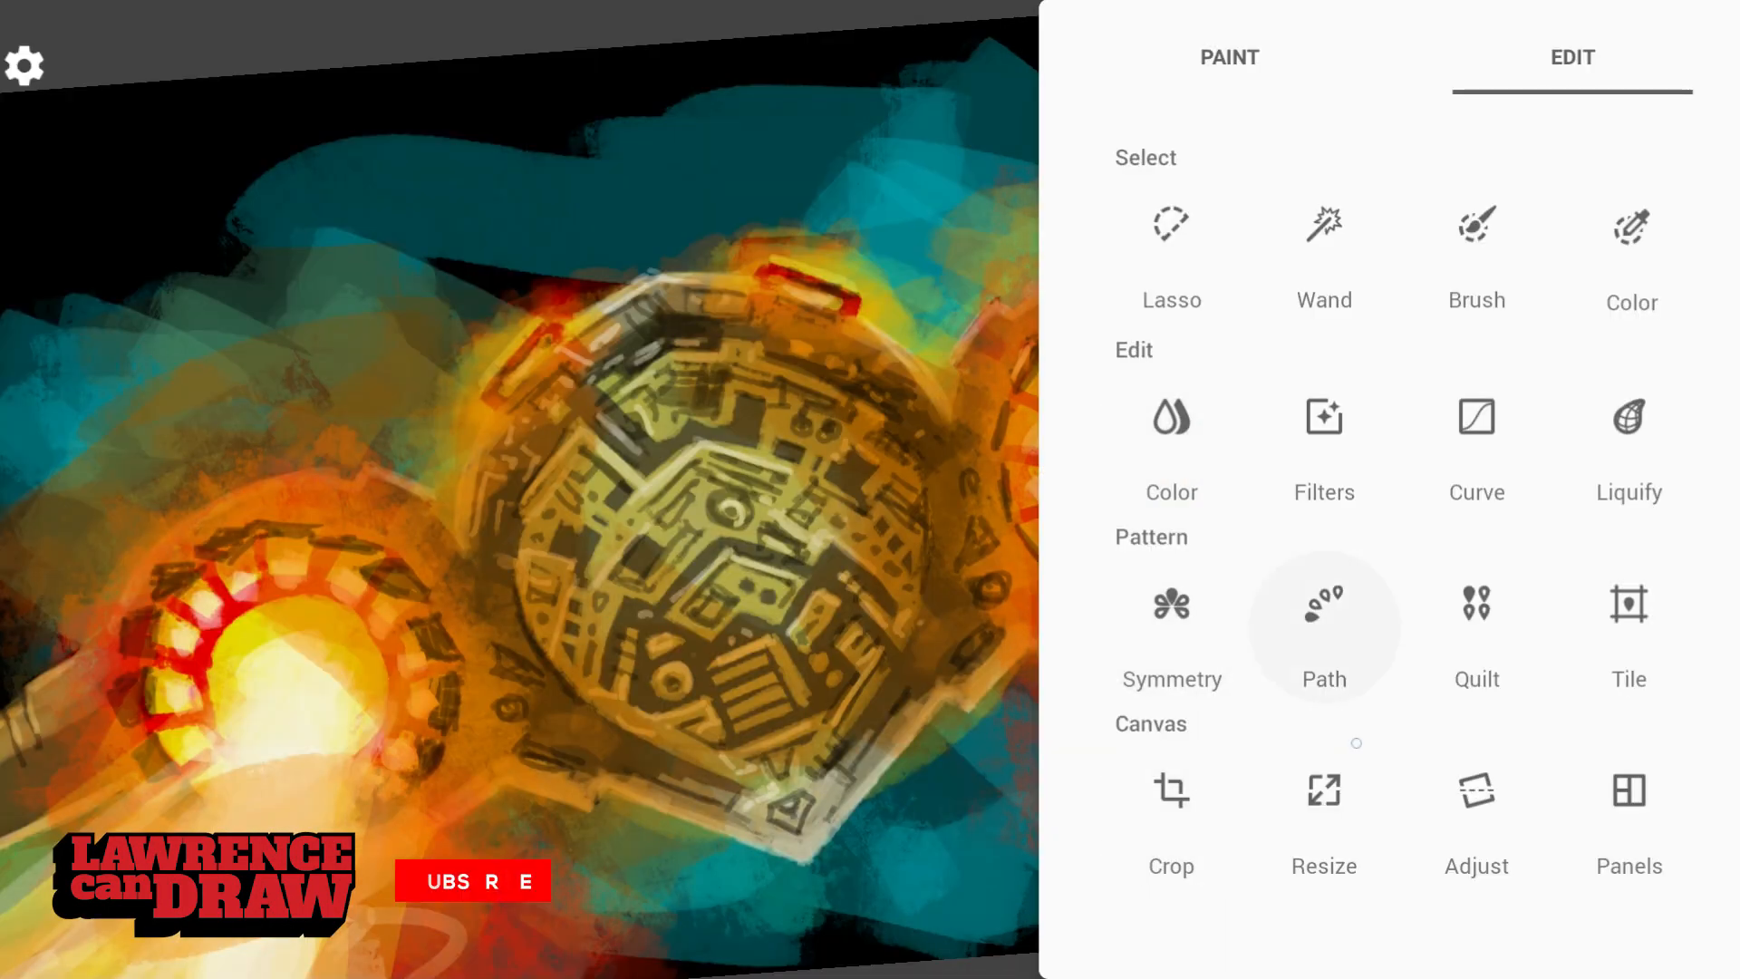
left_click(23, 64)
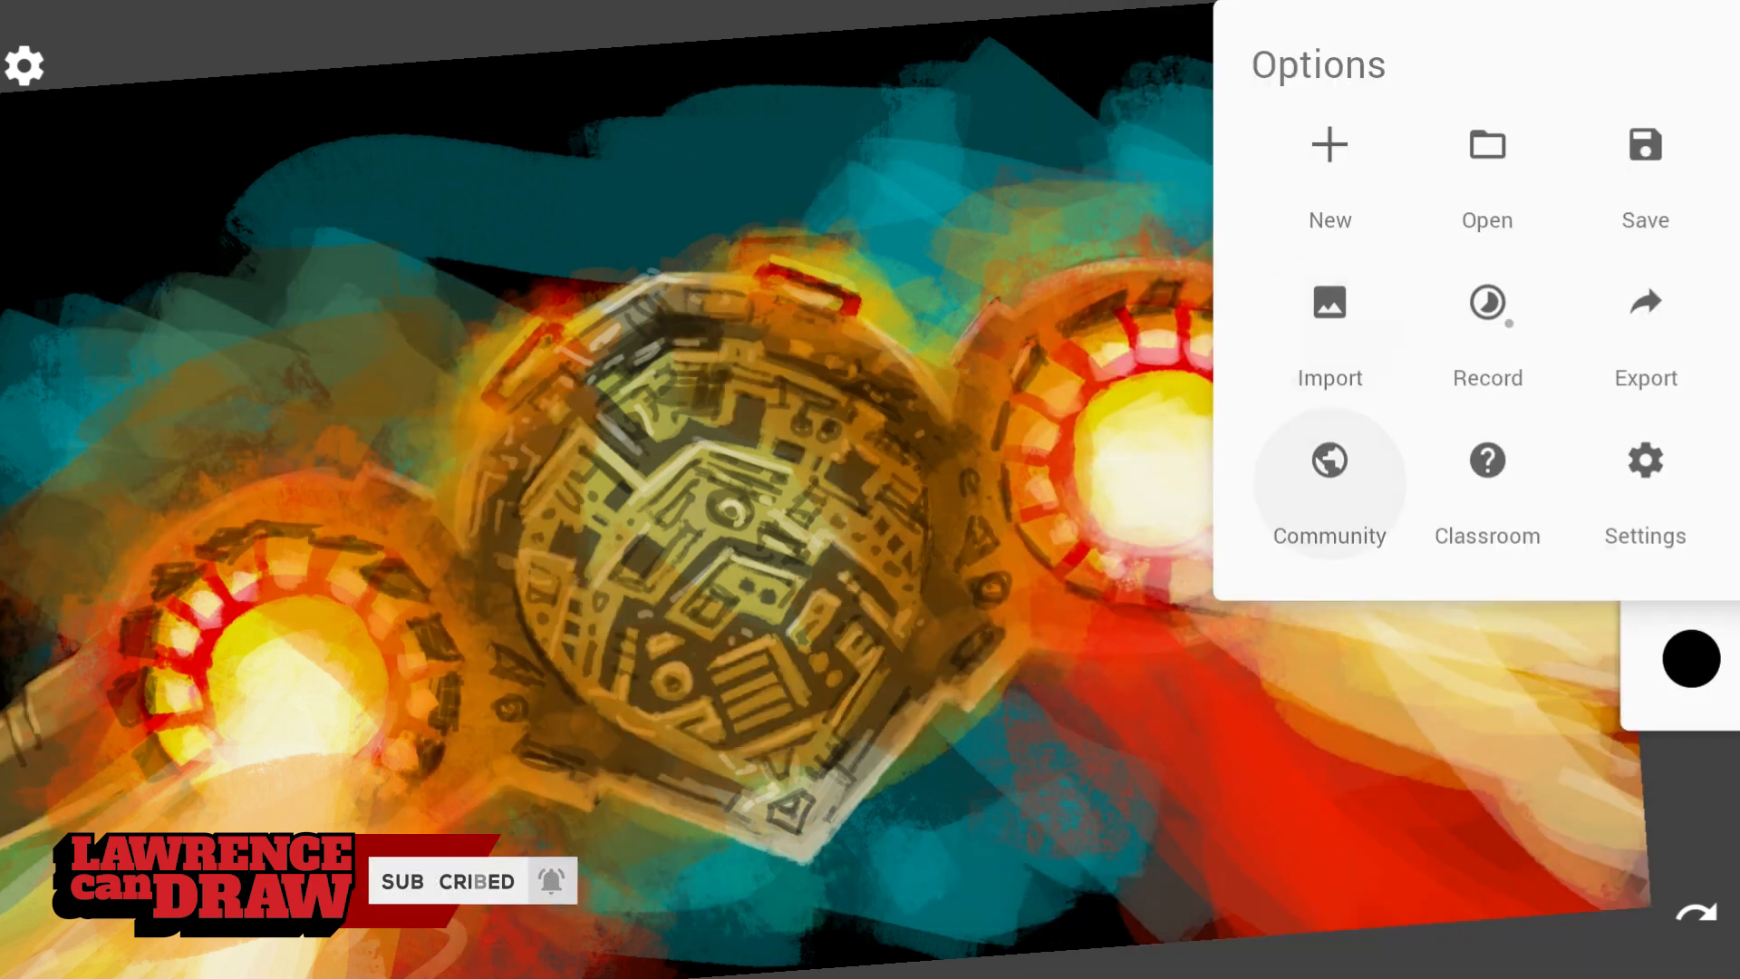